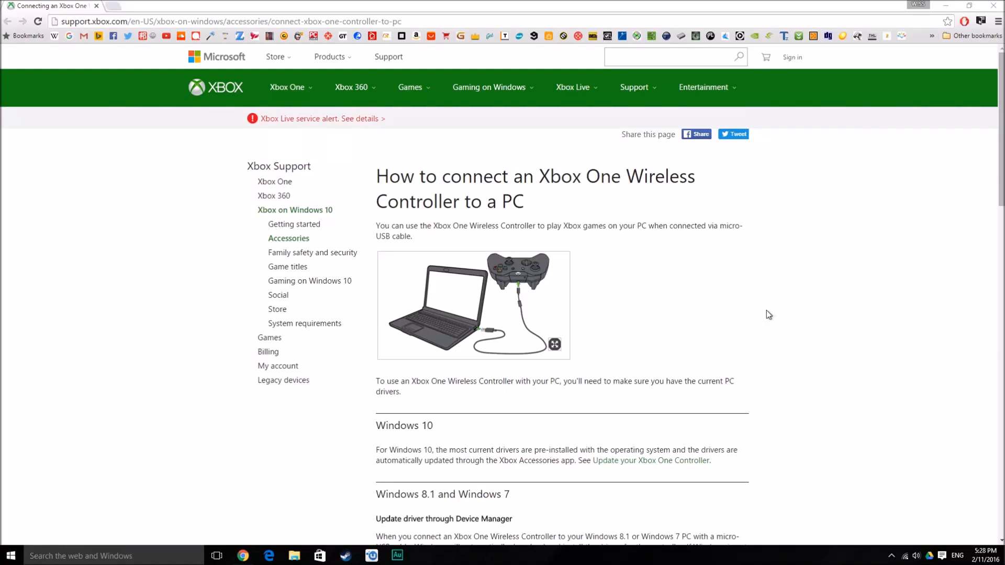
{"action": "mouse_move", "coordinate": [163, 197]}
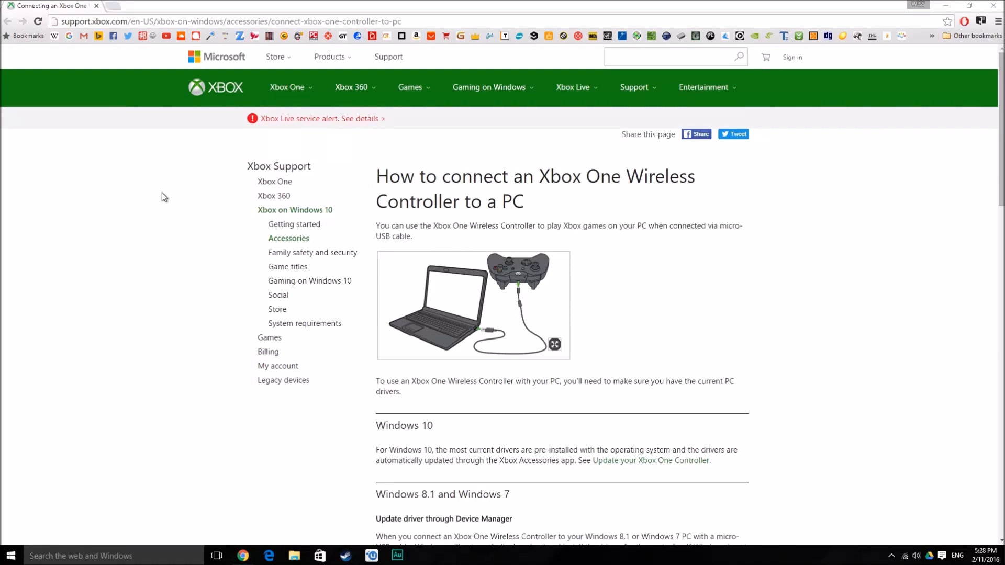
{"action": "mouse_move", "coordinate": [550, 186]}
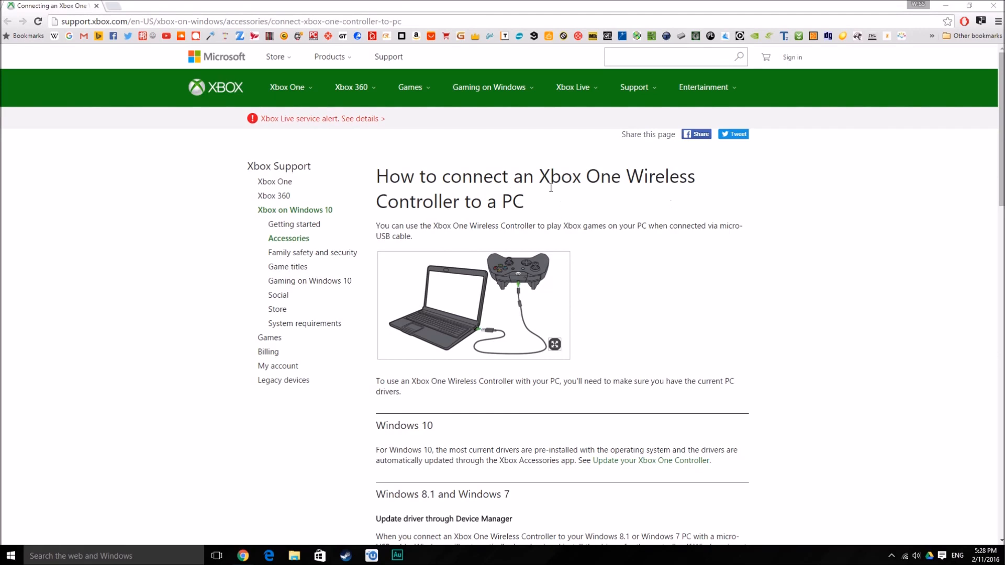
{"action": "mouse_move", "coordinate": [294, 224]}
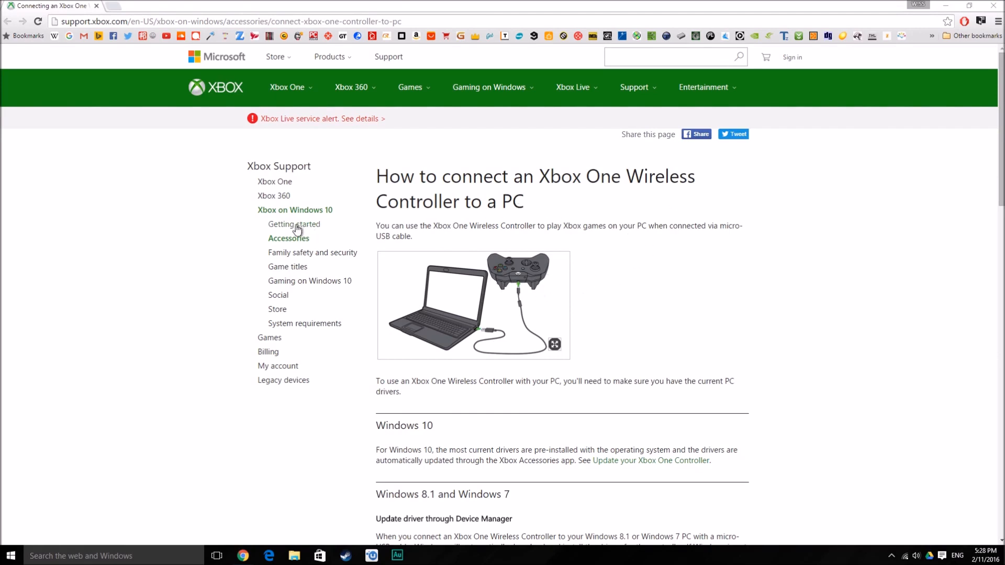
{"action": "mouse_move", "coordinate": [604, 315]}
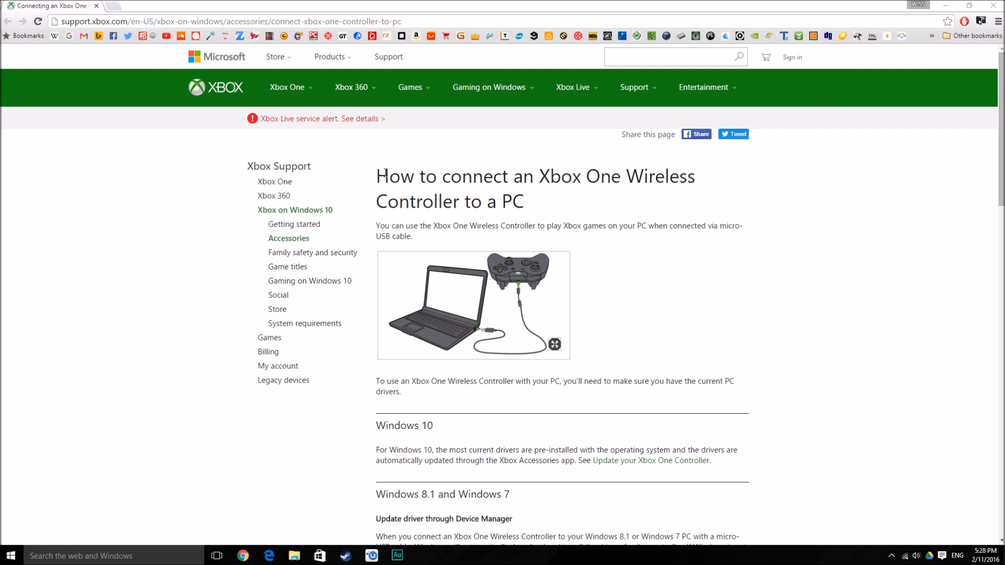
{"action": "mouse_move", "coordinate": [199, 226]}
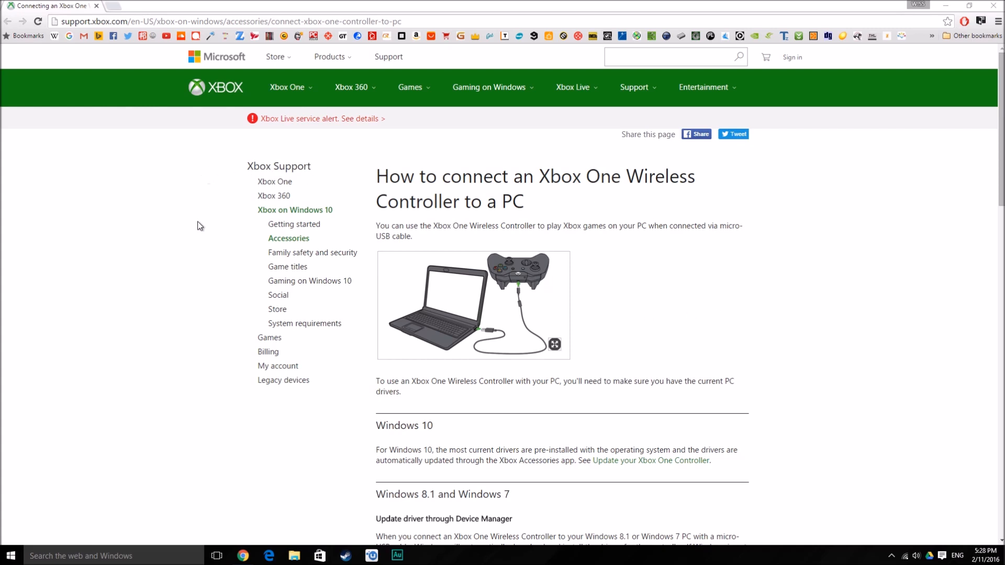
{"action": "mouse_move", "coordinate": [578, 217]}
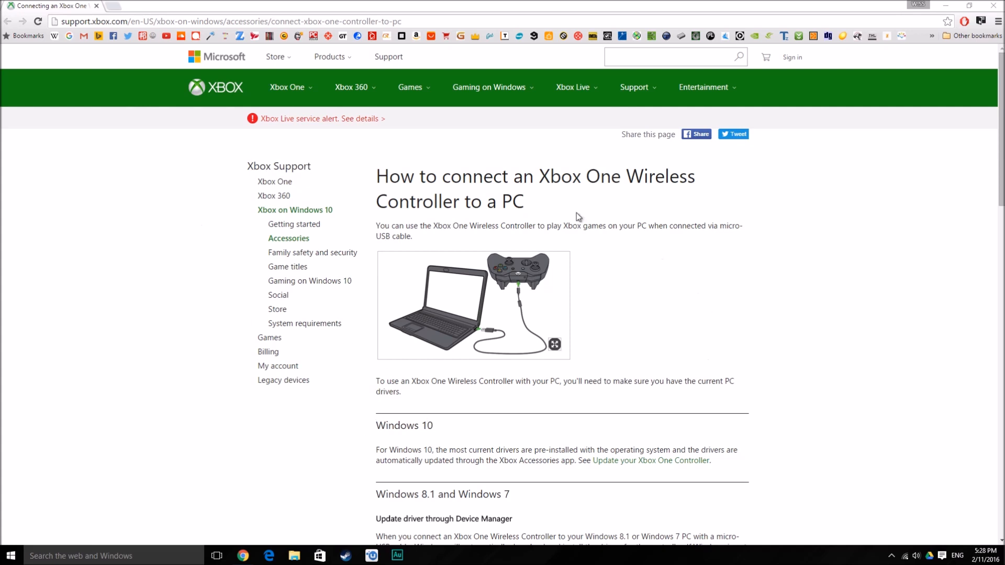
{"action": "mouse_move", "coordinate": [418, 180]}
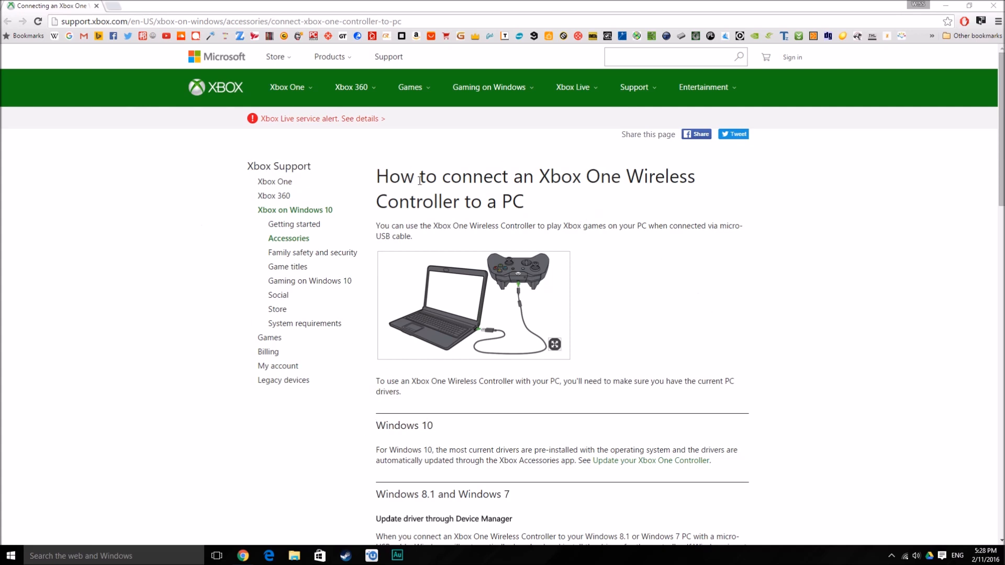
{"action": "mouse_move", "coordinate": [781, 298]}
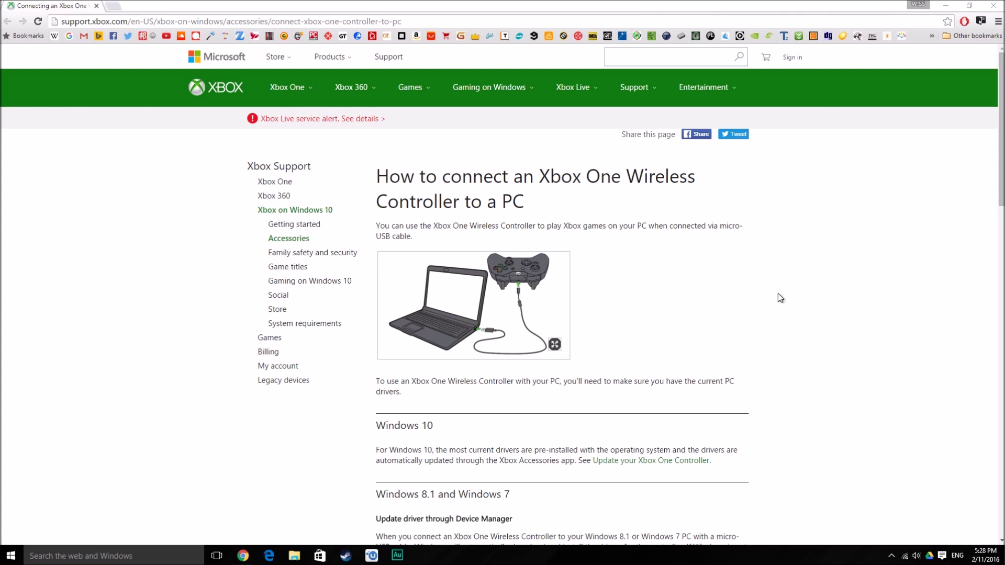
{"action": "mouse_move", "coordinate": [535, 359]}
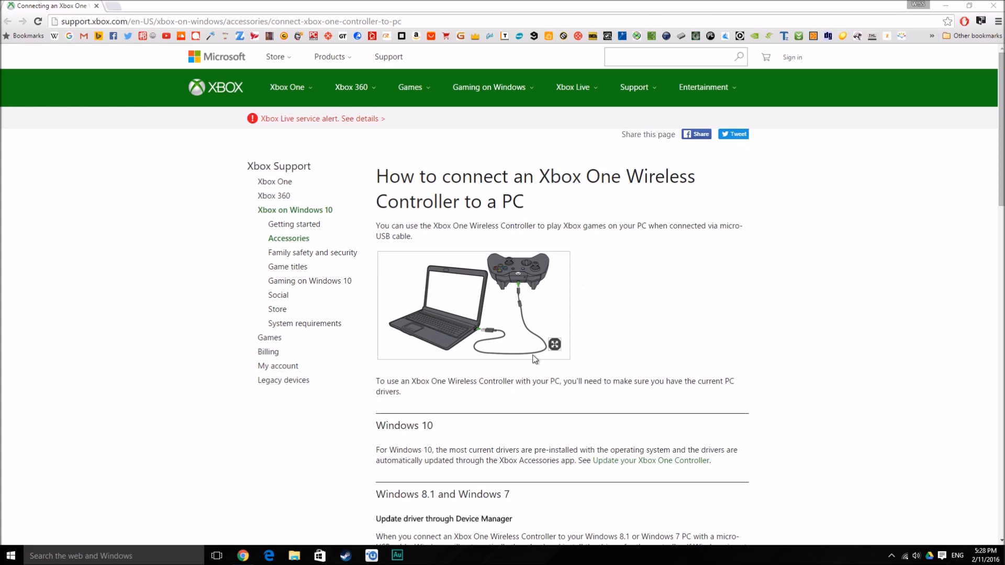
{"action": "mouse_move", "coordinate": [480, 330]}
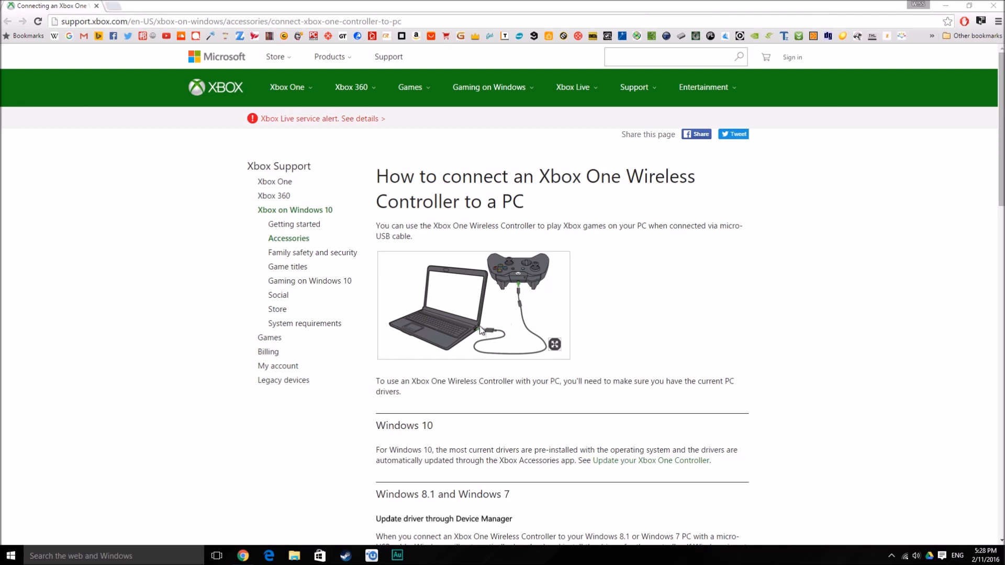
{"action": "mouse_move", "coordinate": [500, 332]}
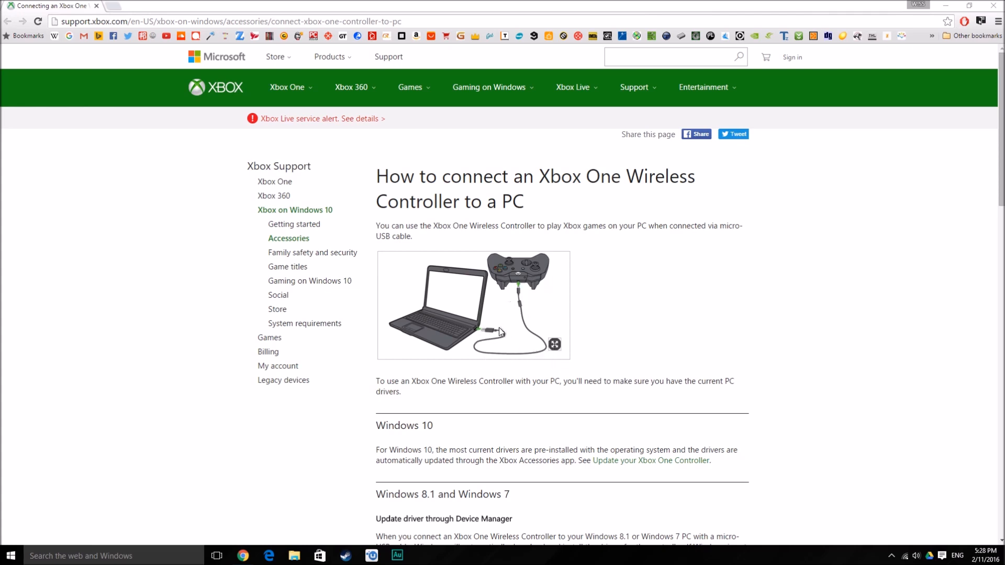
{"action": "mouse_move", "coordinate": [549, 296]}
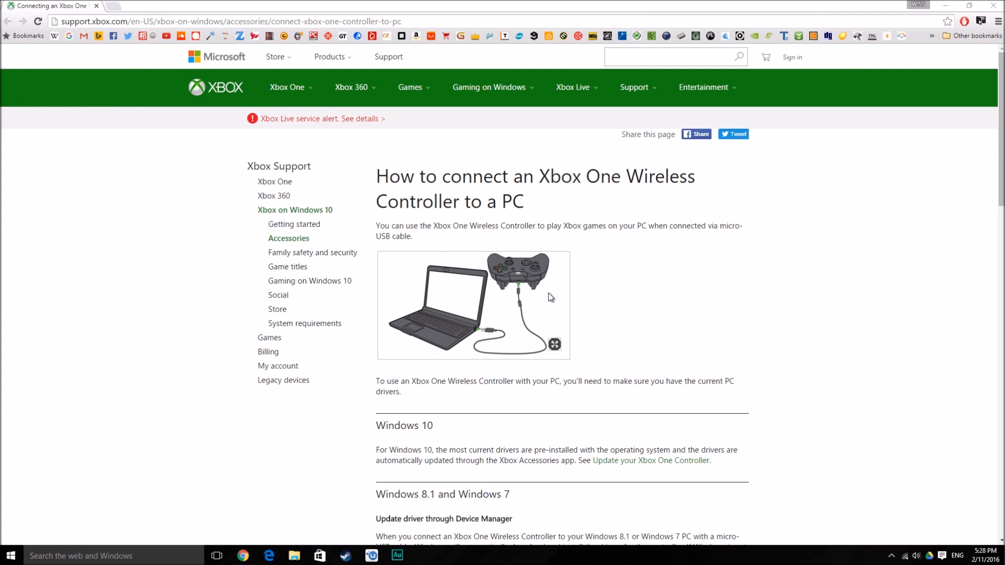
{"action": "mouse_move", "coordinate": [549, 300]}
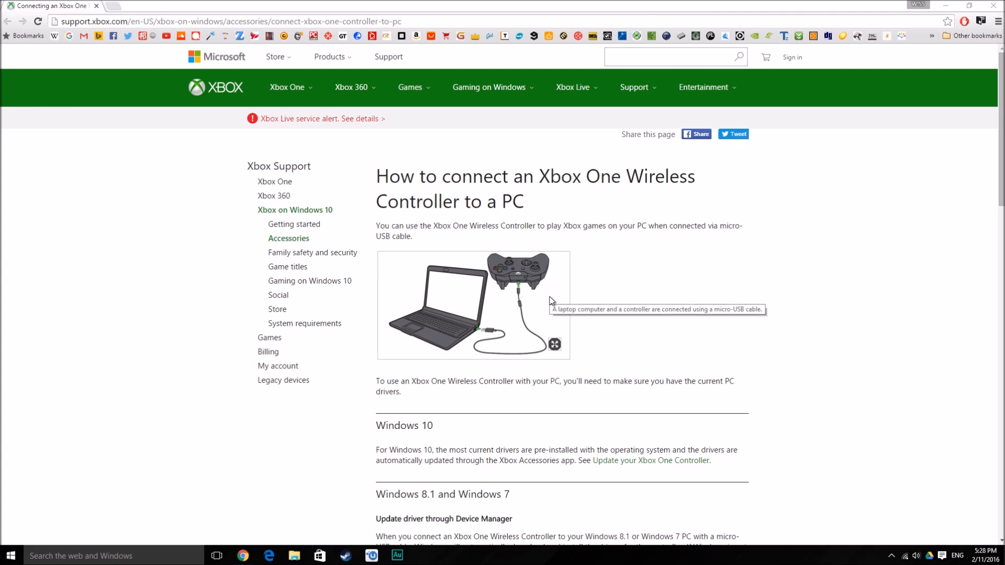
{"action": "mouse_move", "coordinate": [454, 240]}
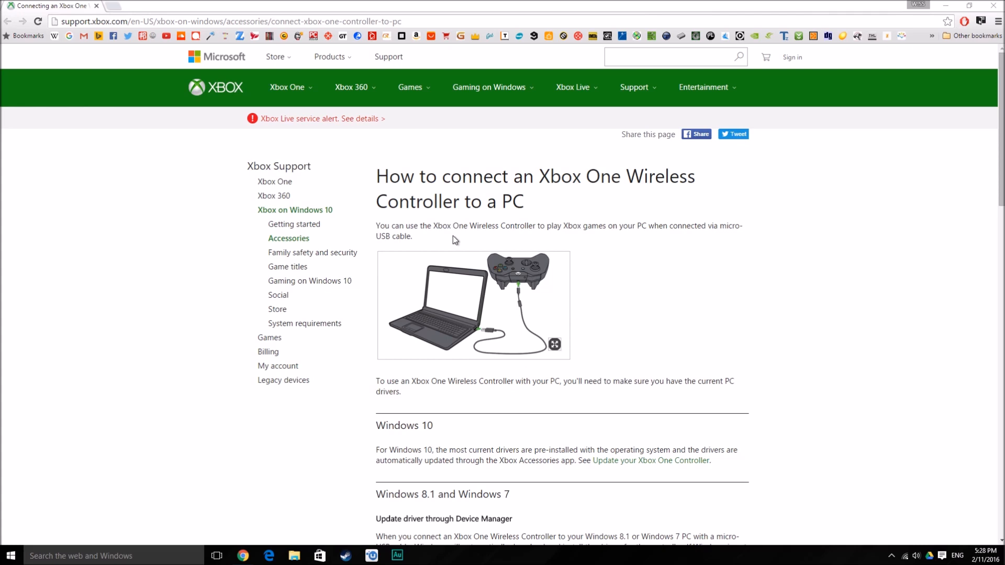
{"action": "mouse_move", "coordinate": [406, 238]}
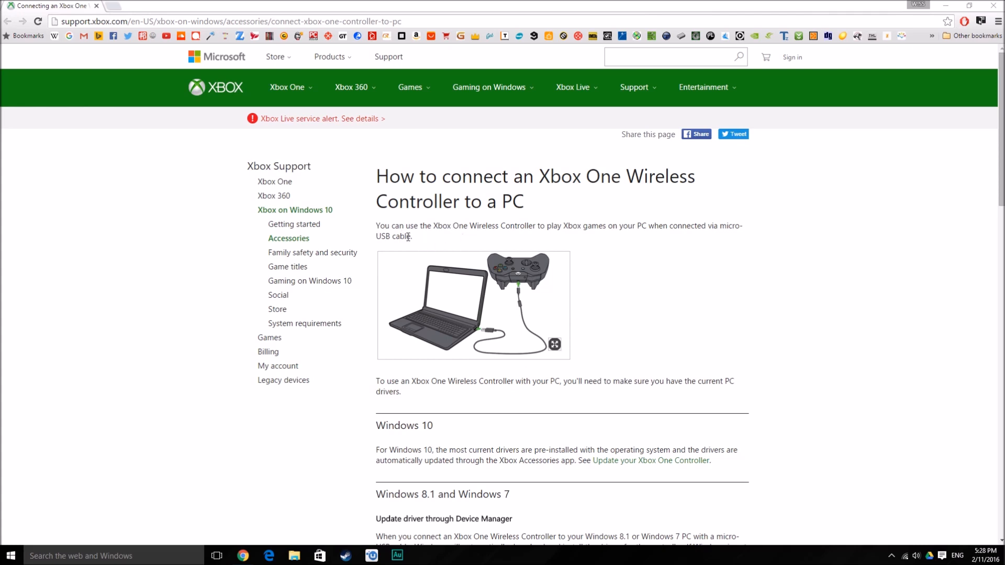
{"action": "mouse_move", "coordinate": [609, 110]}
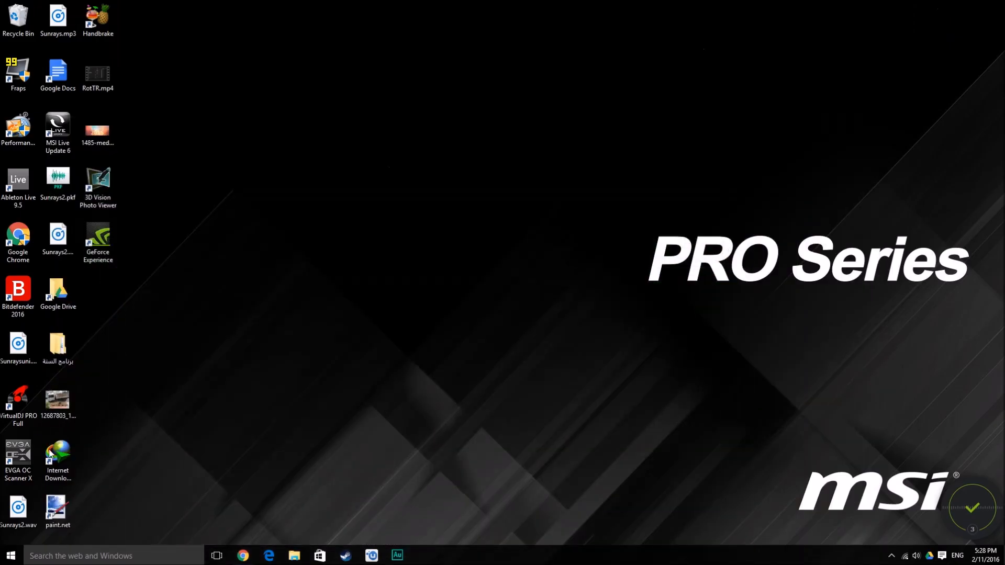
Launch the Microsoft Store from the Start menu's Store tile
{"action": "left_click", "coordinate": [9, 556]}
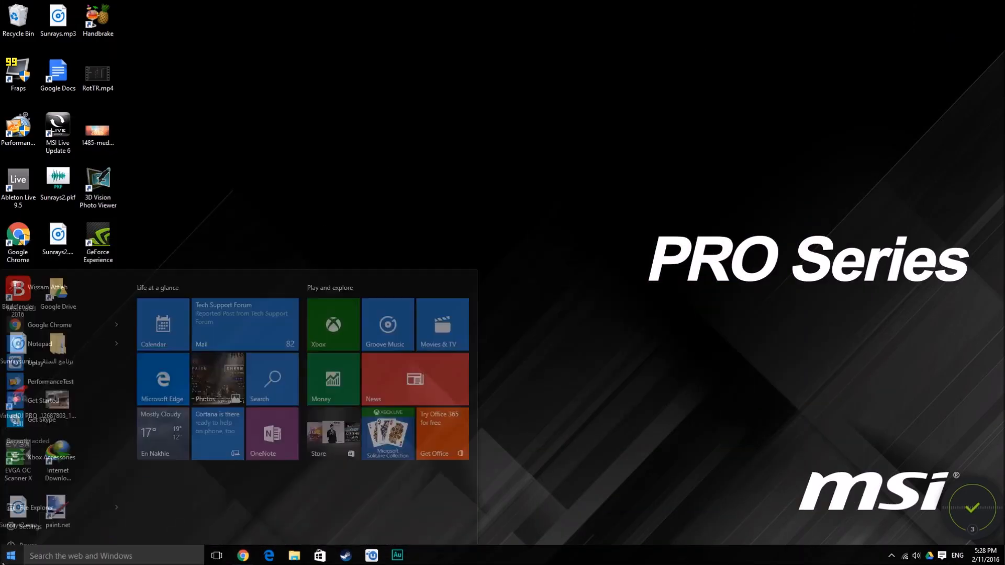
{"action": "left_click", "coordinate": [332, 434]}
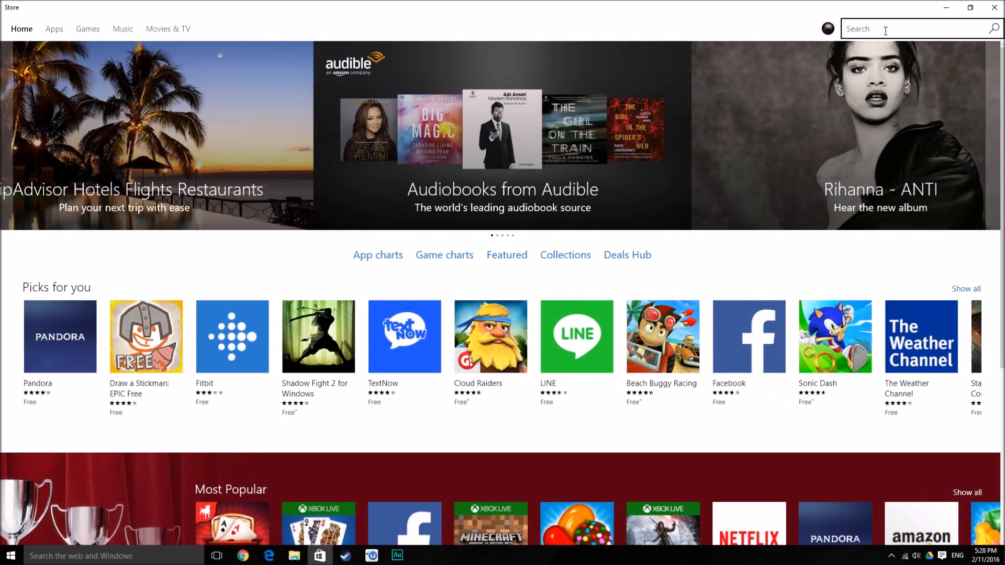
{"action": "mouse_move", "coordinate": [890, 4]}
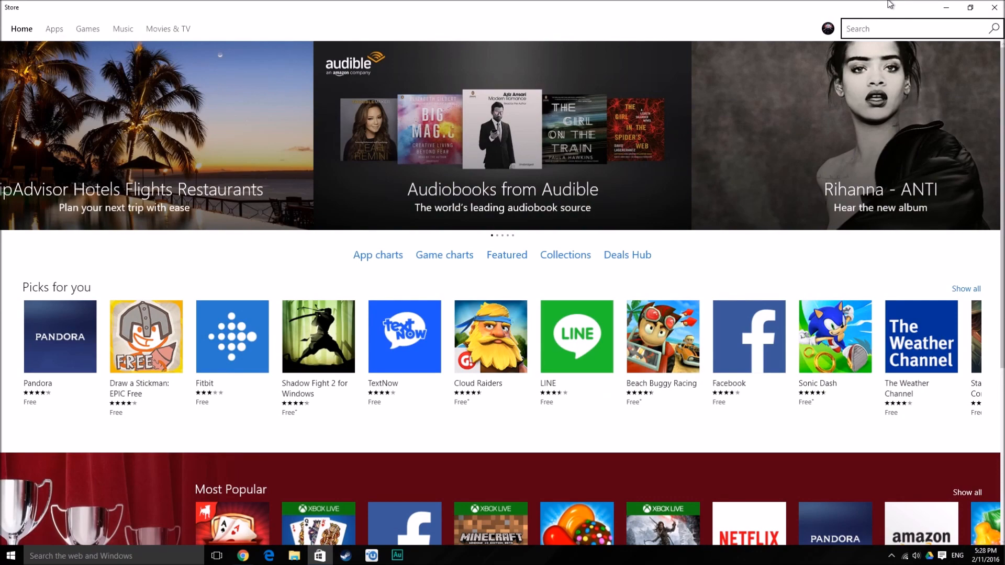
Search the Store for 'Xbox ac' and go to the Xbox Accessories app page
{"action": "type", "text": "Xbox ac"}
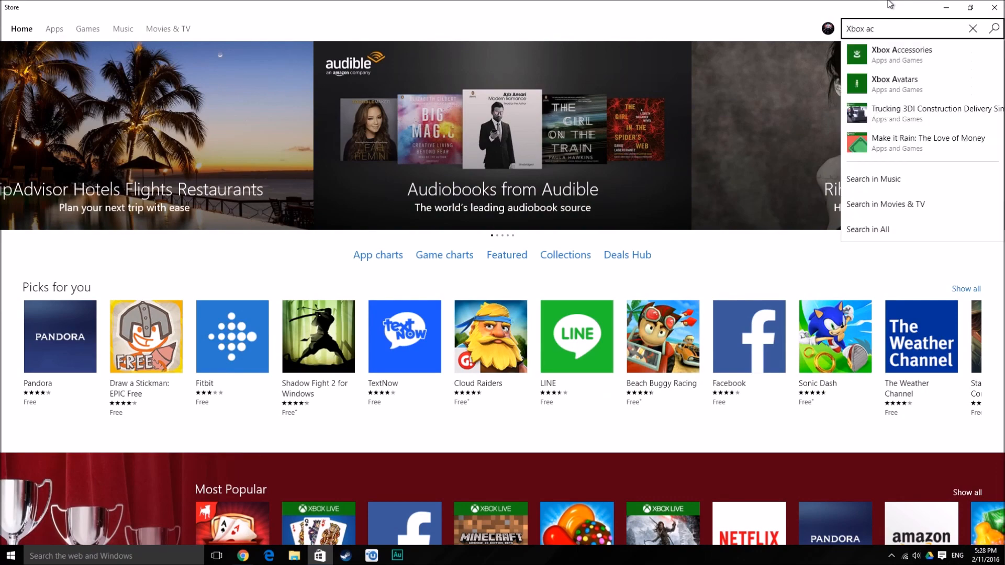
{"action": "left_click", "coordinate": [901, 54]}
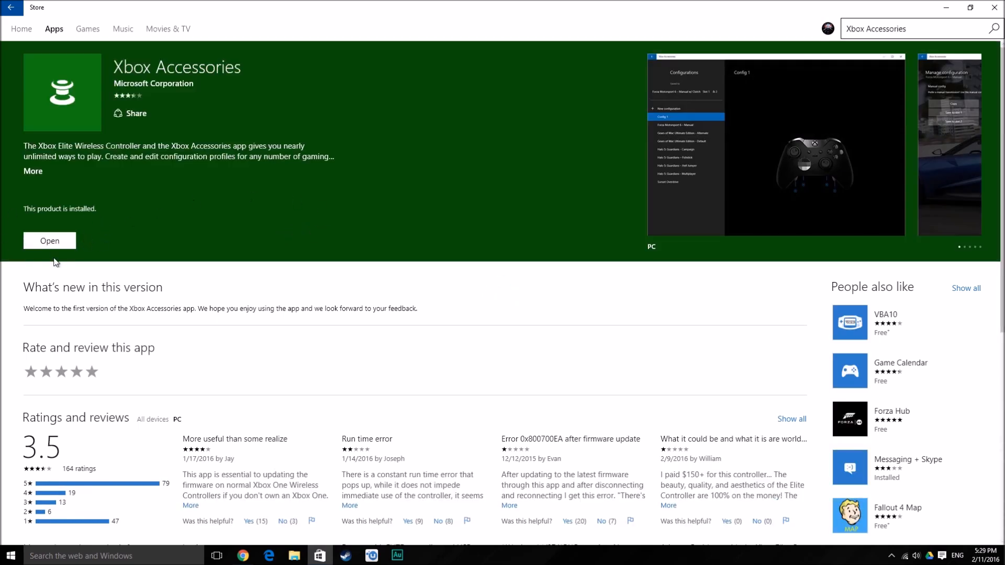
{"action": "mouse_move", "coordinate": [21, 209]}
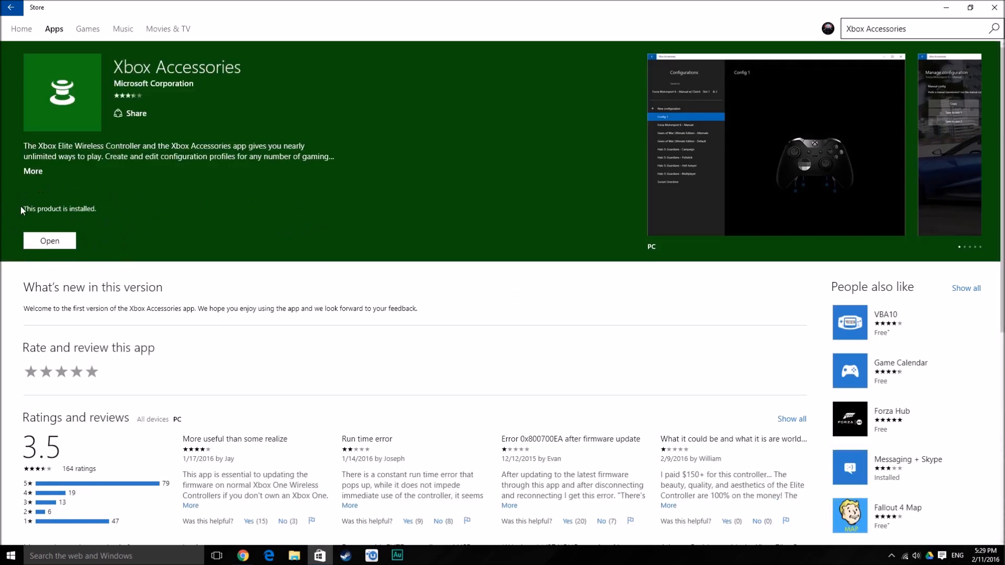
{"action": "mouse_move", "coordinate": [179, 227]}
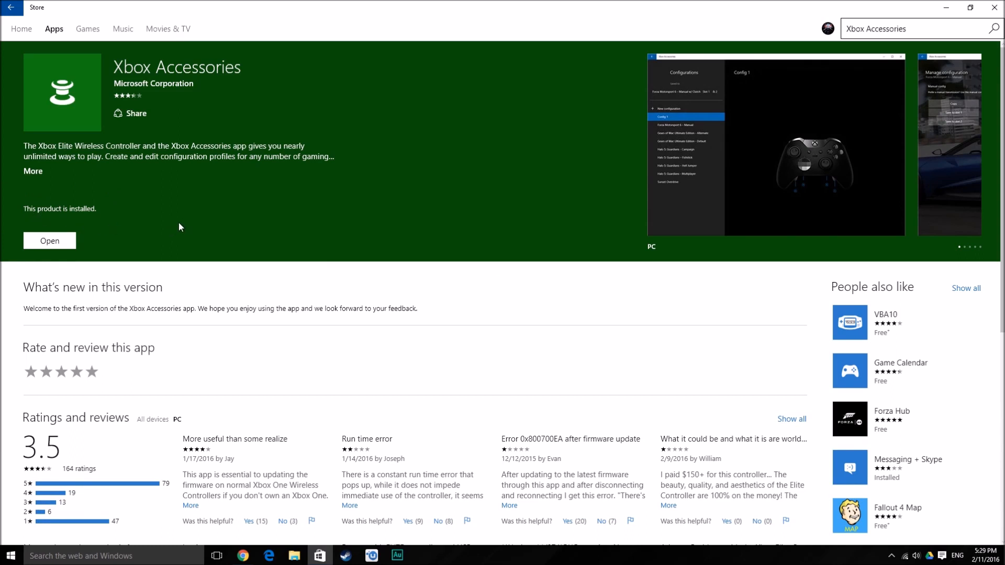
{"action": "mouse_move", "coordinate": [356, 135]}
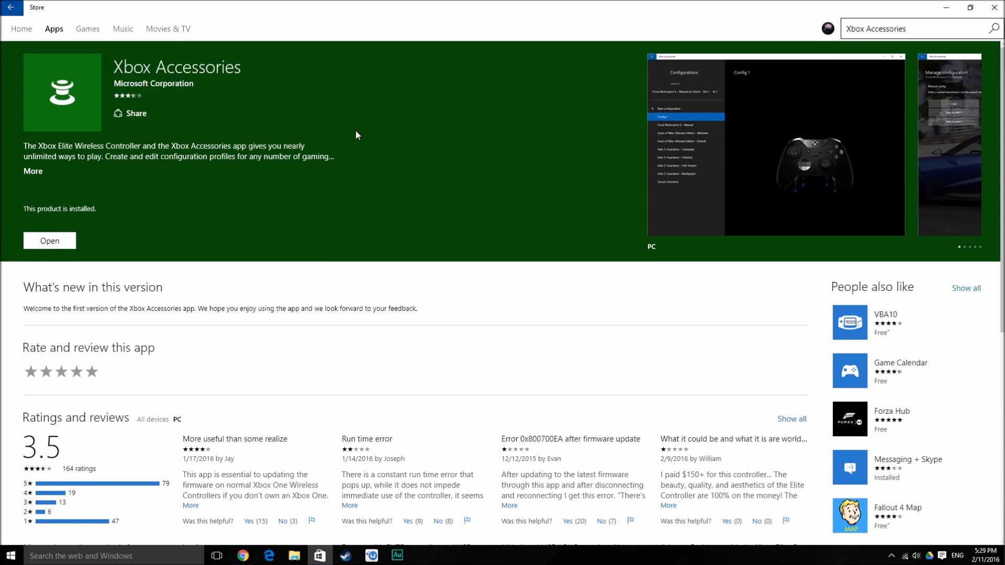
{"action": "mouse_move", "coordinate": [171, 236]}
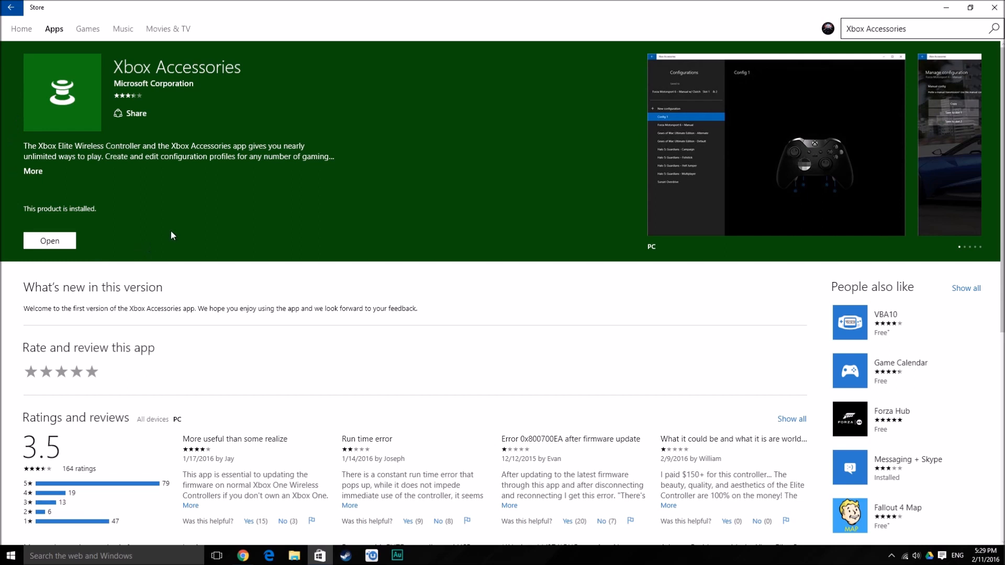
{"action": "mouse_move", "coordinate": [42, 201]}
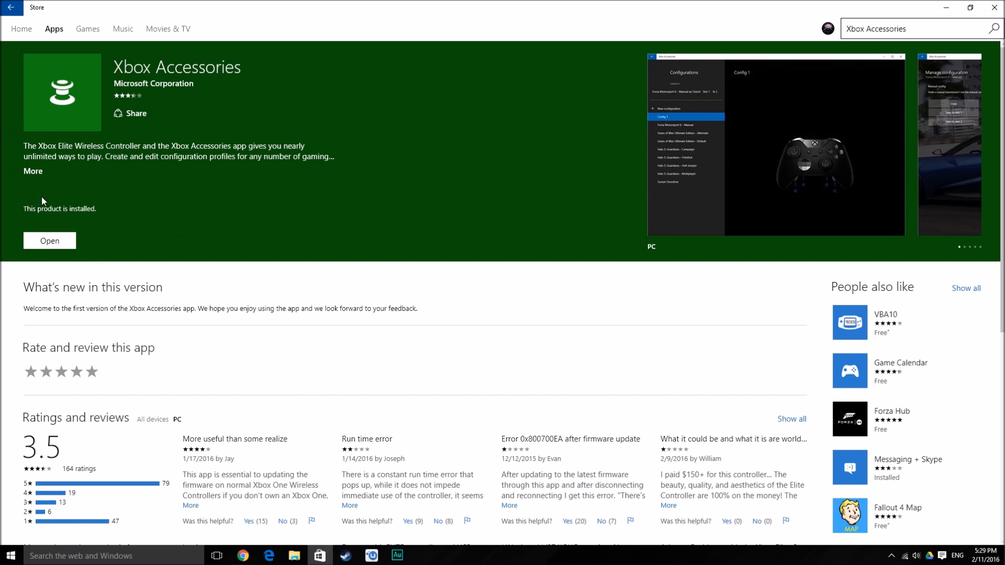
{"action": "mouse_move", "coordinate": [44, 213]}
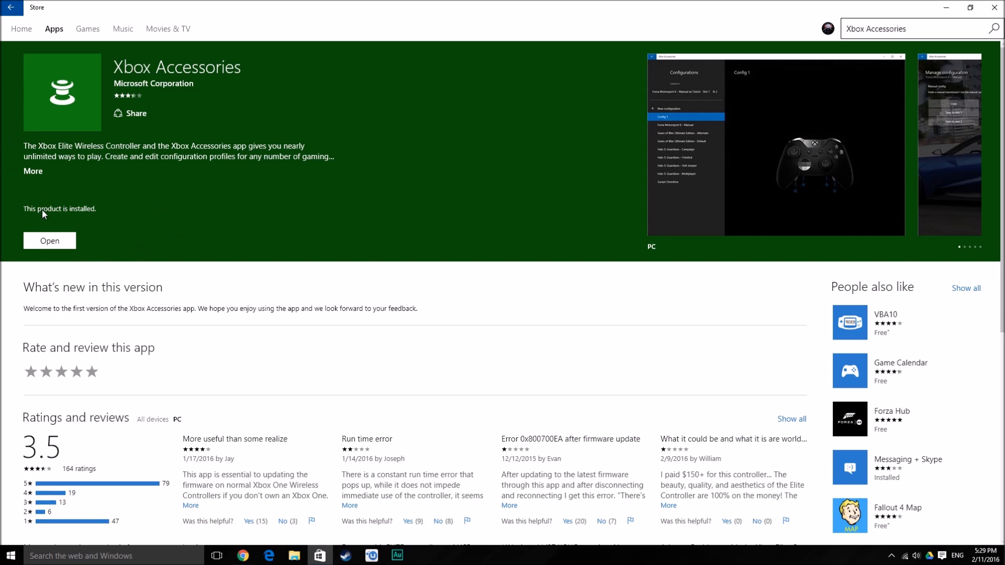
{"action": "mouse_move", "coordinate": [71, 75]}
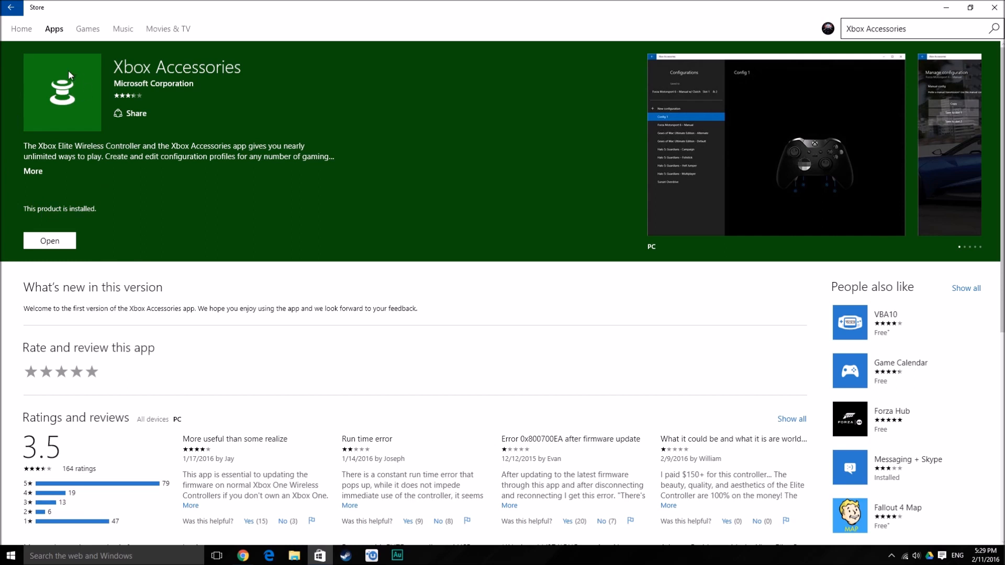
{"action": "mouse_move", "coordinate": [62, 85]}
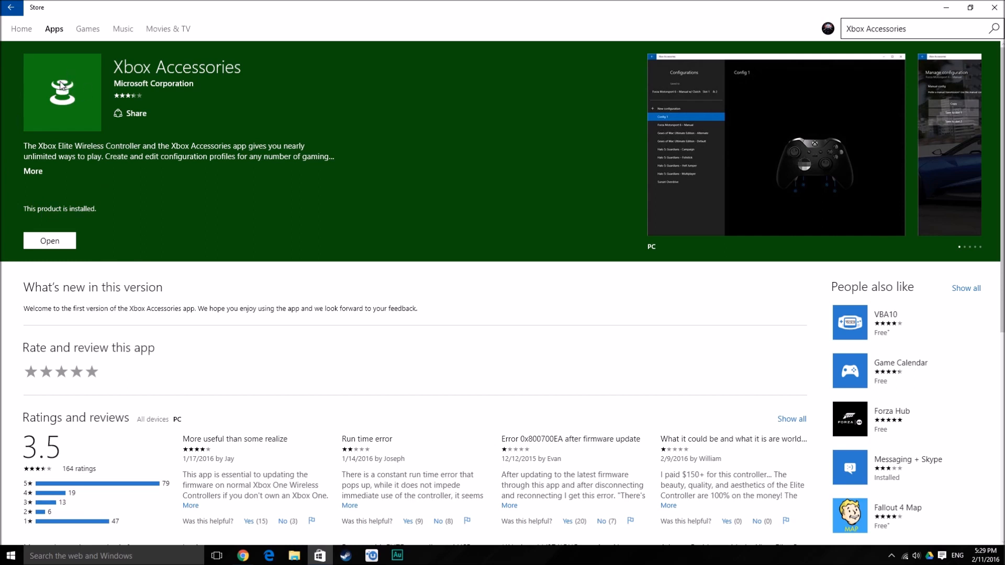
{"action": "mouse_move", "coordinate": [109, 206]}
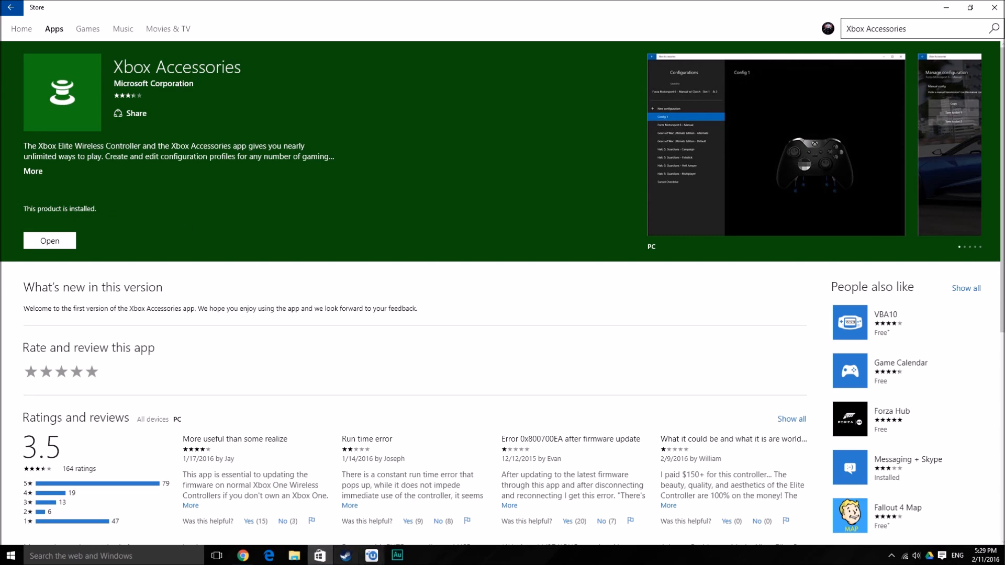
Search Start for 'region' and review the Region dialog's English (United States) formats
{"action": "left_click", "coordinate": [9, 555]}
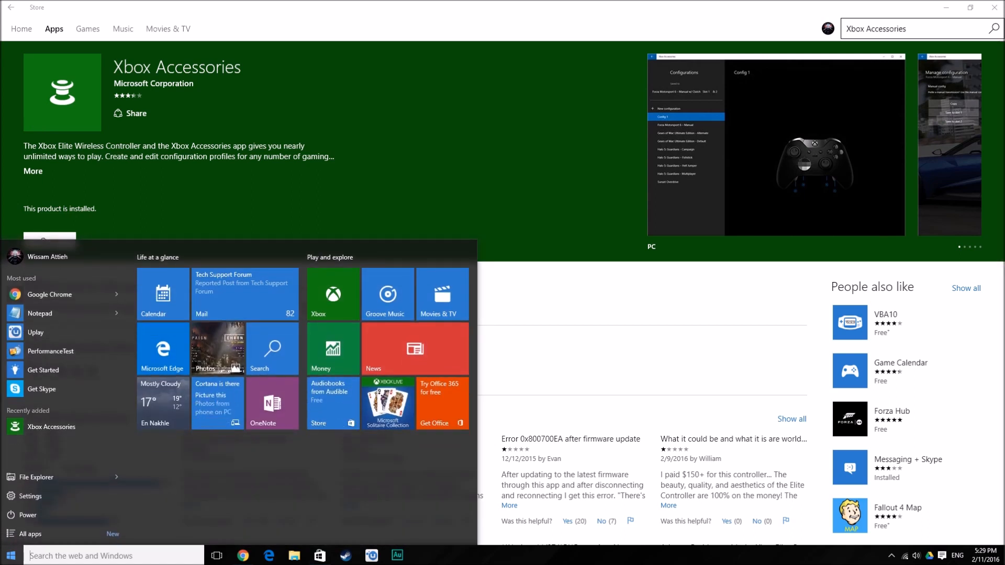
{"action": "type", "text": "region"}
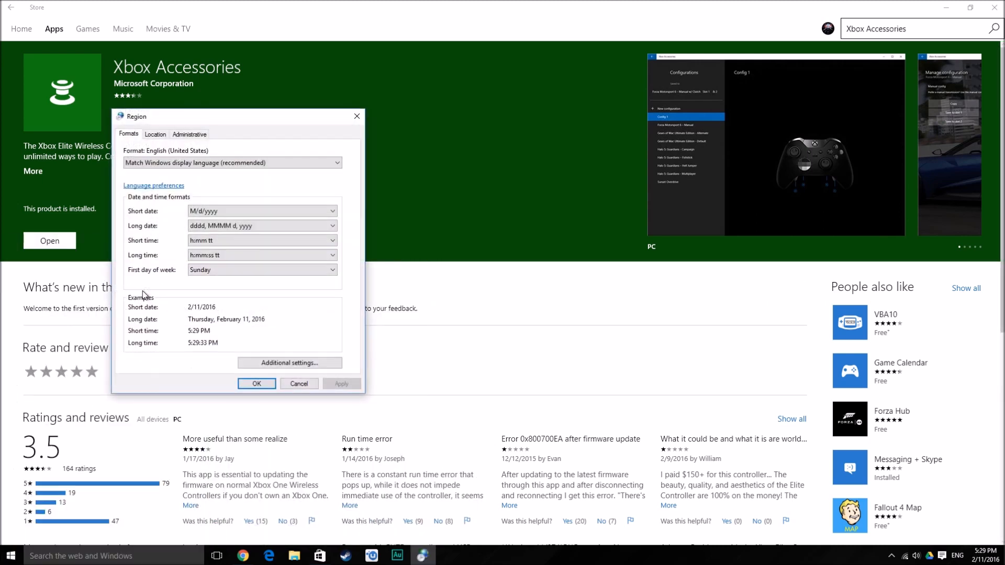
{"action": "left_click", "coordinate": [154, 134]}
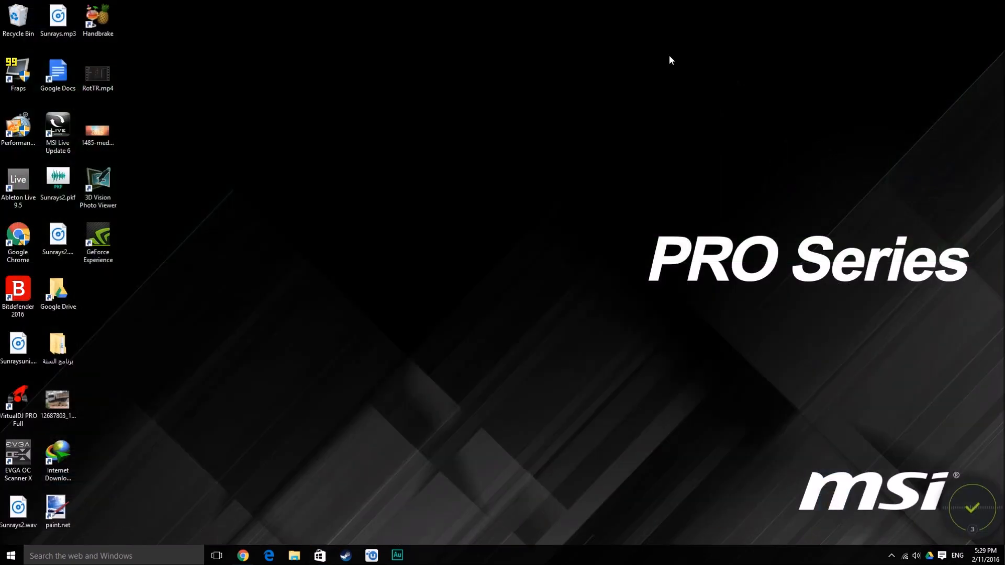
Reopen the Store, search 'xbox acc', and launch Xbox Accessories showing the connected controller
{"action": "left_click", "coordinate": [319, 556]}
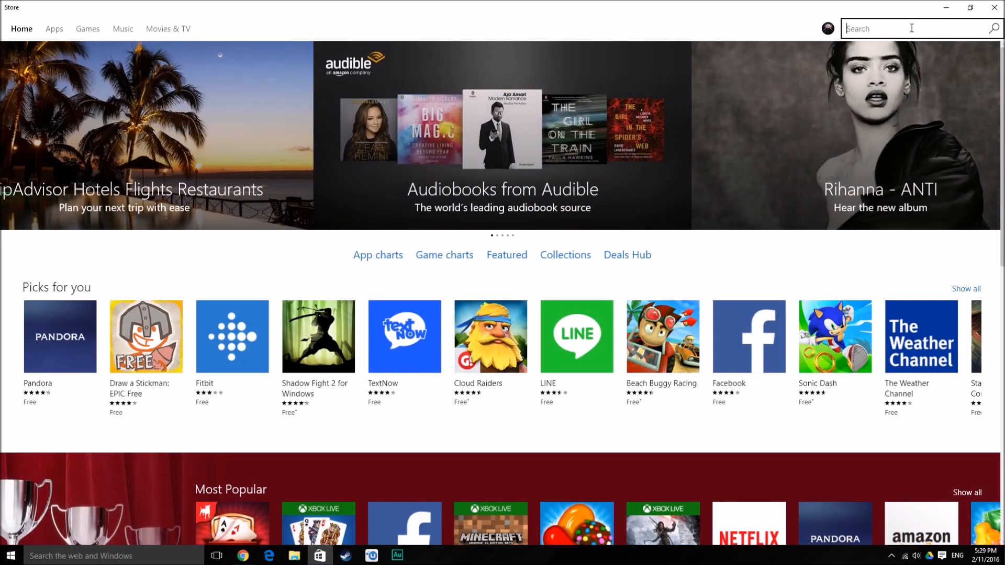
{"action": "type", "text": "xbox acc"}
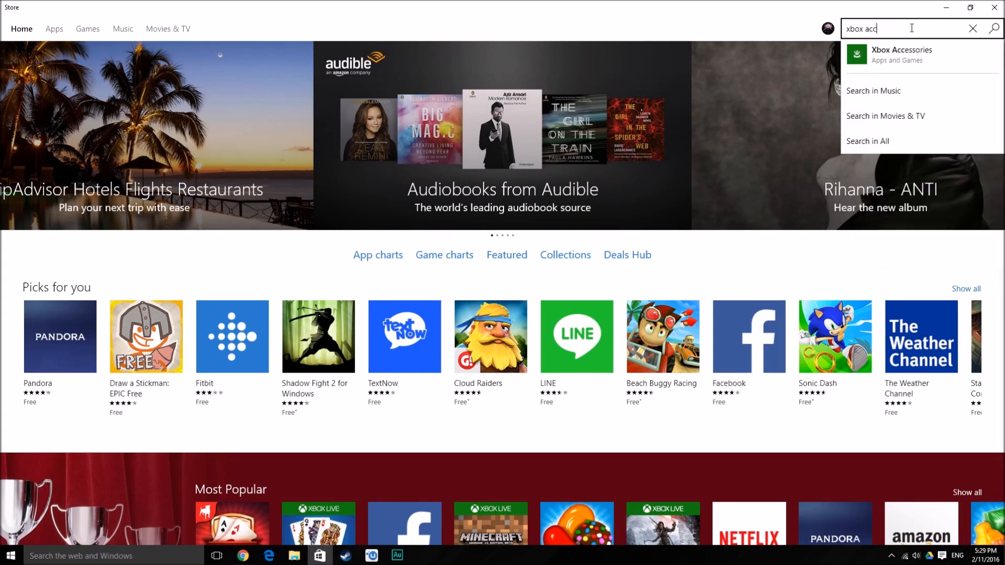
{"action": "left_click", "coordinate": [901, 55]}
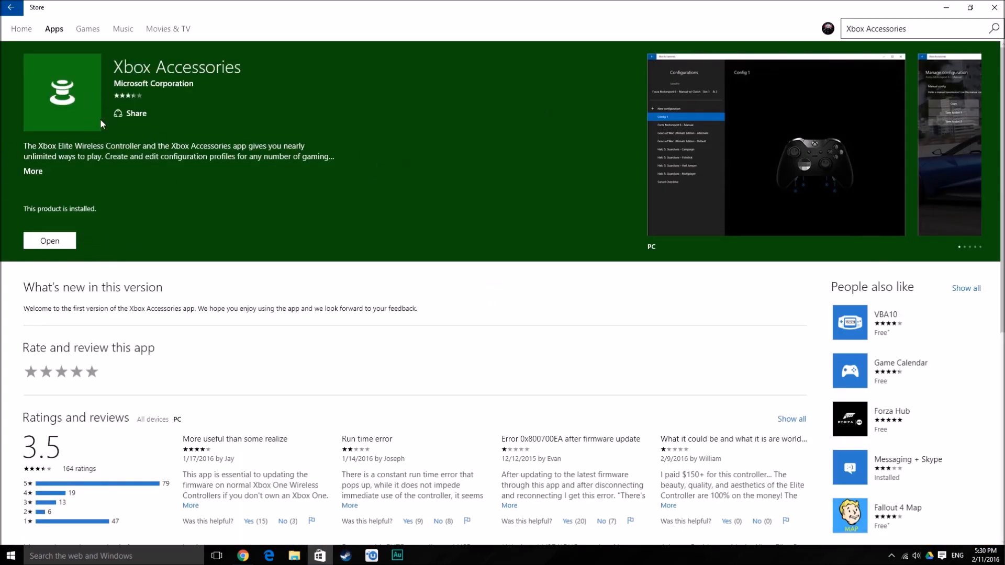
{"action": "left_click", "coordinate": [49, 241]}
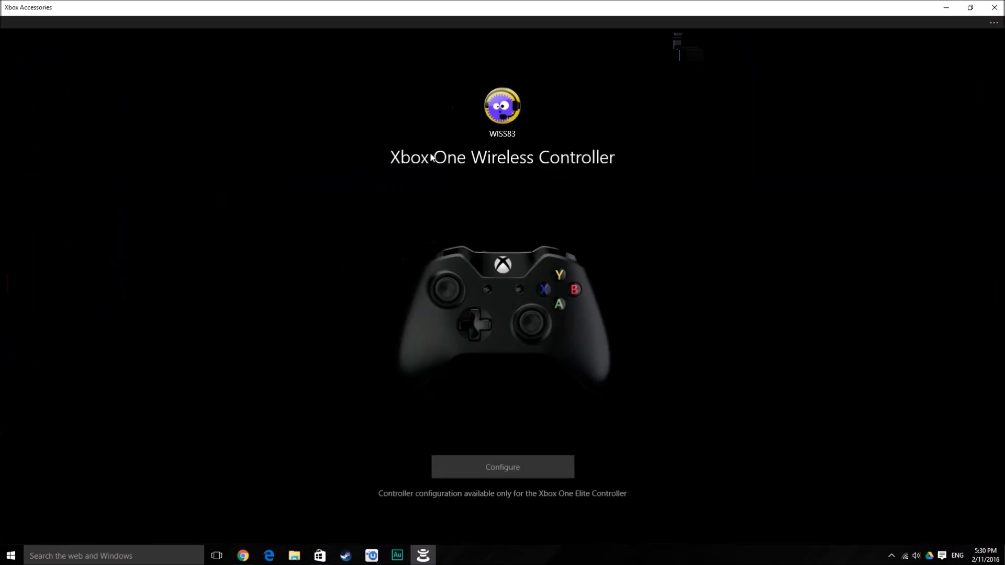
{"action": "mouse_move", "coordinate": [339, 136]}
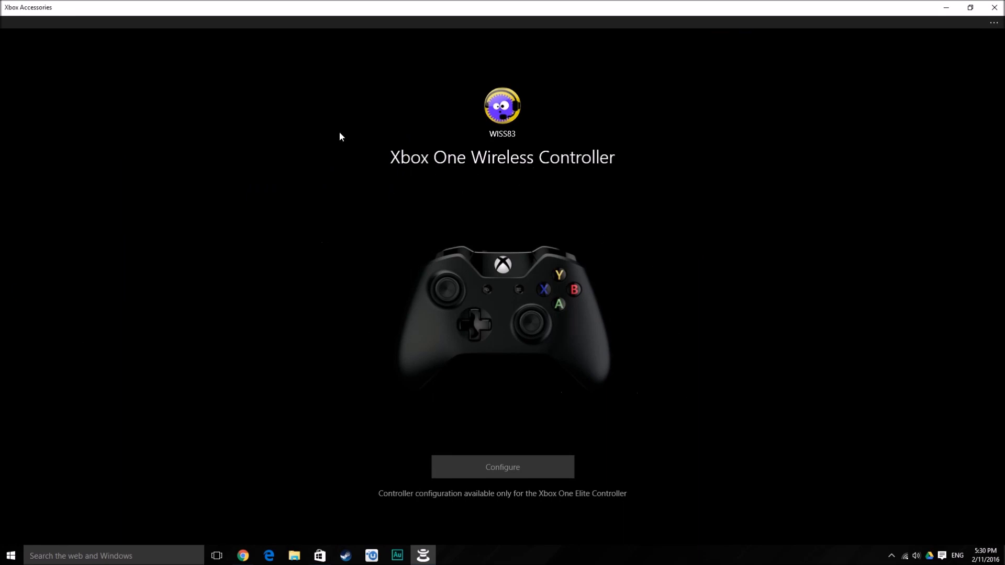
{"action": "mouse_move", "coordinate": [718, 242]}
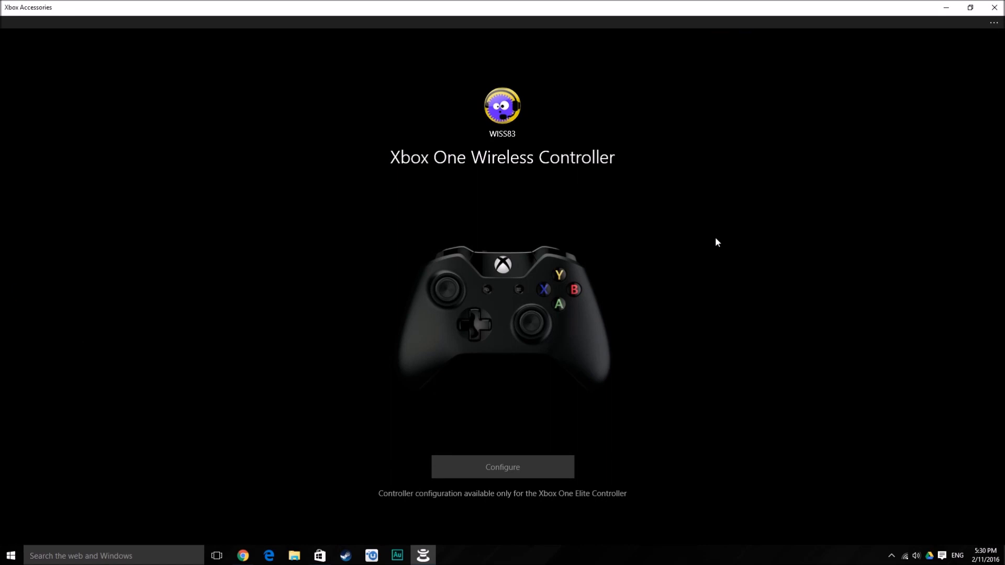
{"action": "mouse_move", "coordinate": [570, 241]}
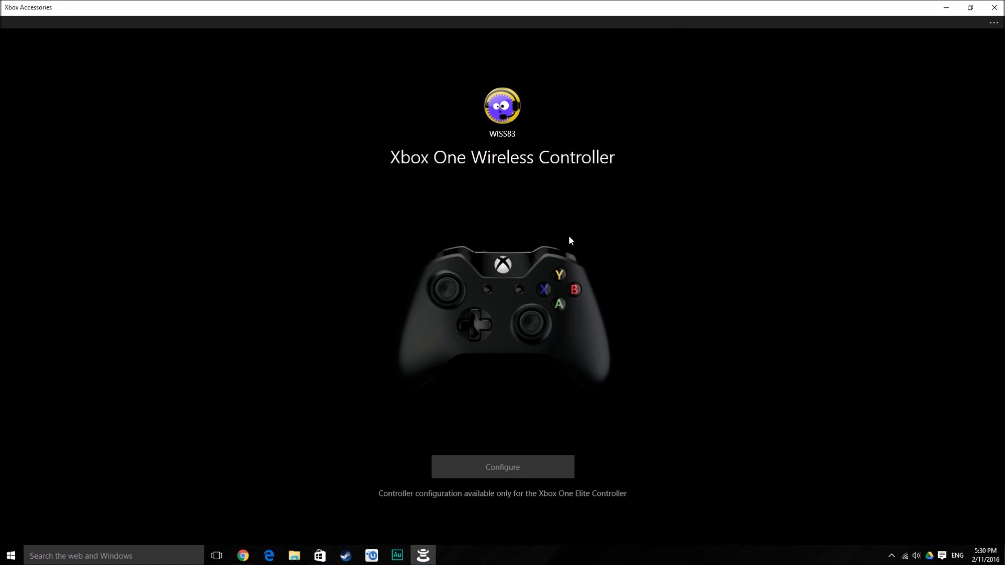
{"action": "mouse_move", "coordinate": [472, 554]}
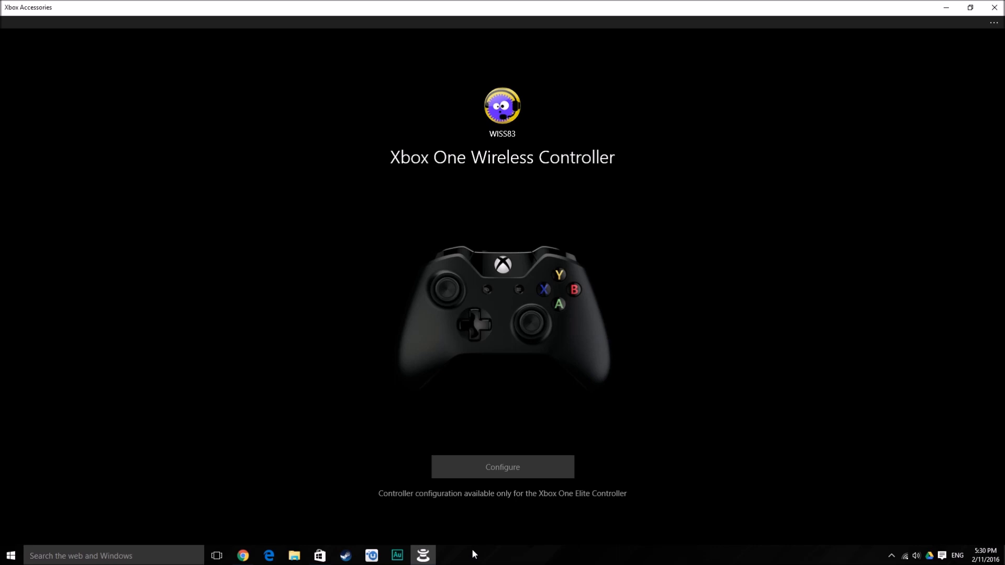
{"action": "mouse_move", "coordinate": [575, 232]}
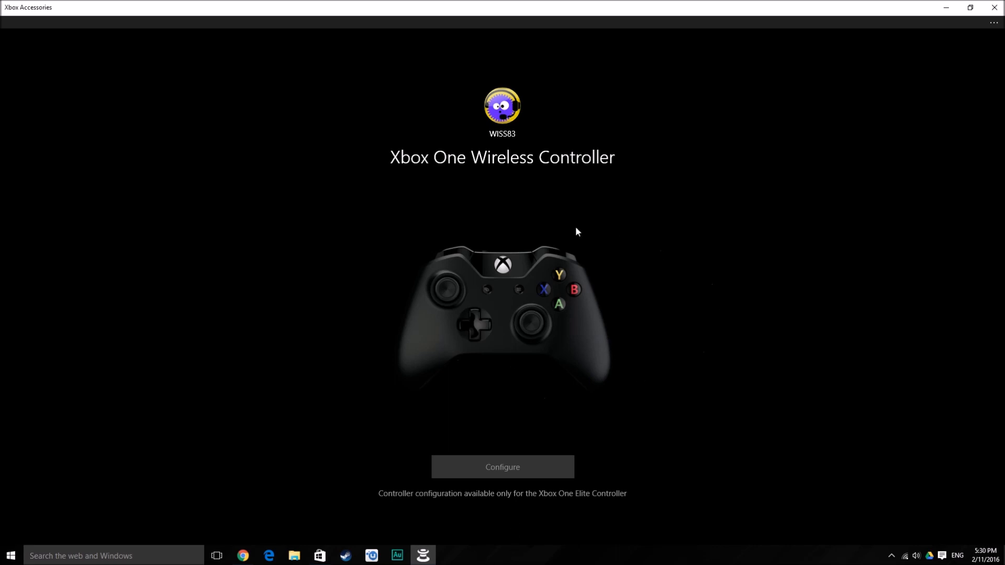
{"action": "mouse_move", "coordinate": [344, 313]}
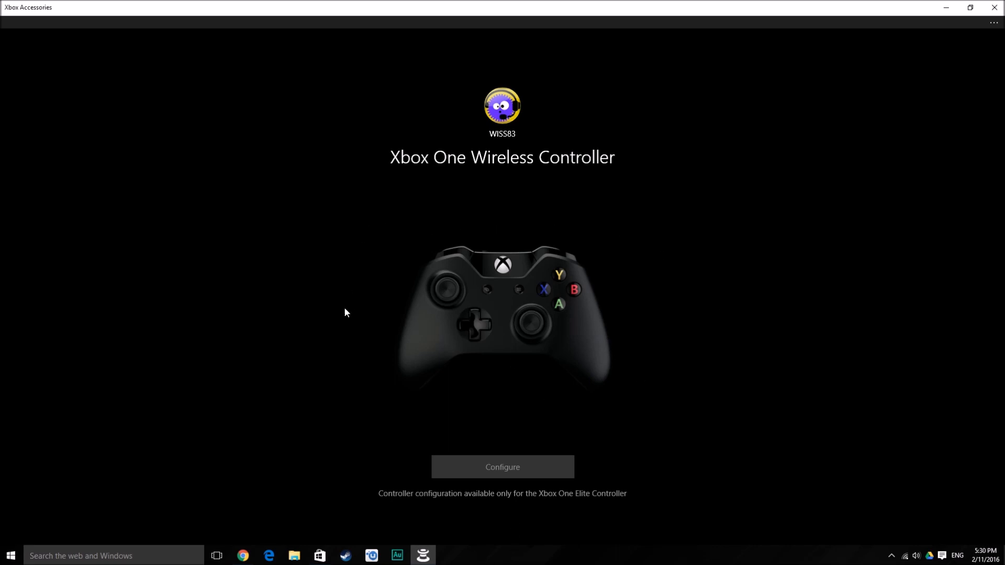
{"action": "mouse_move", "coordinate": [344, 249]}
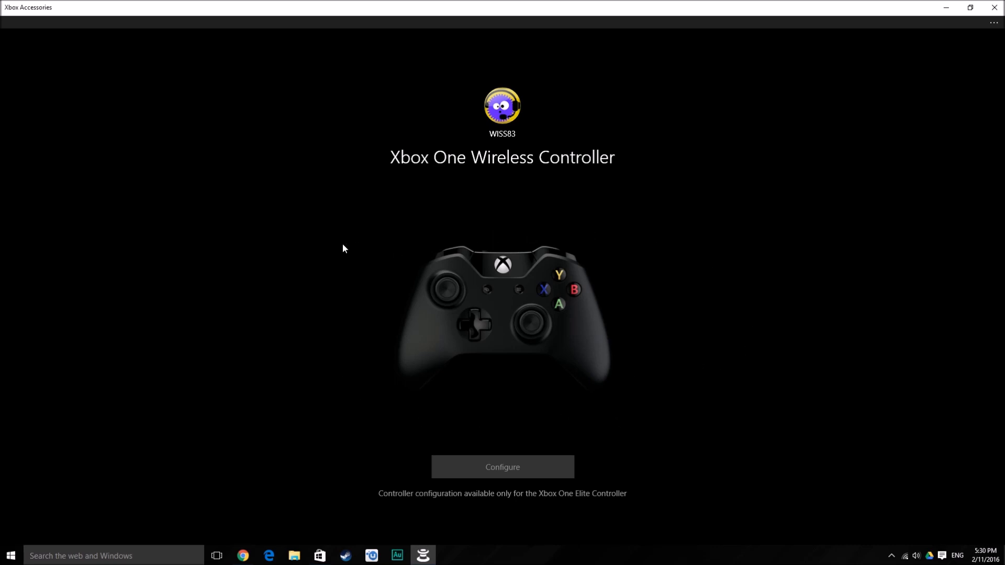
{"action": "mouse_move", "coordinate": [393, 490]}
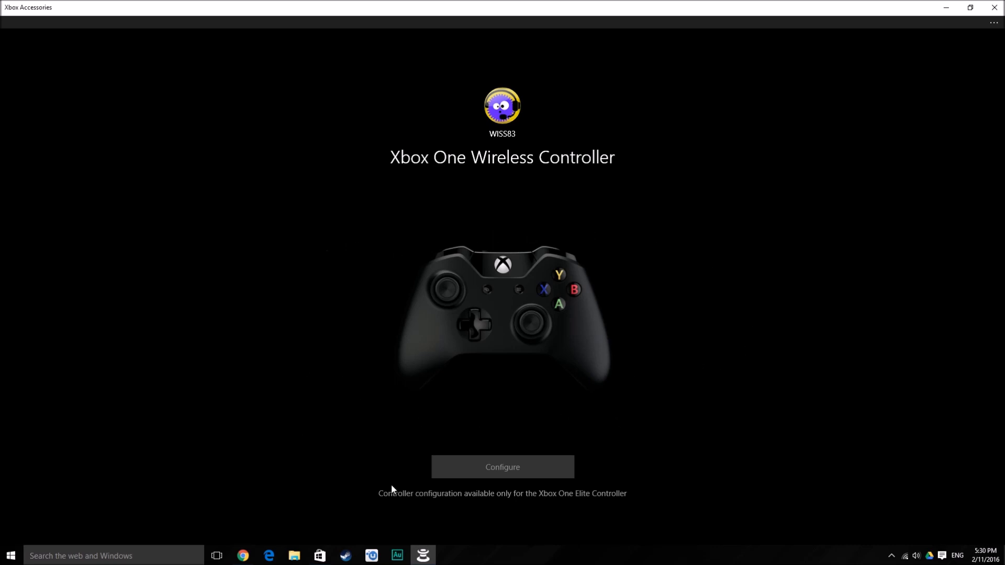
{"action": "mouse_move", "coordinate": [914, 82]}
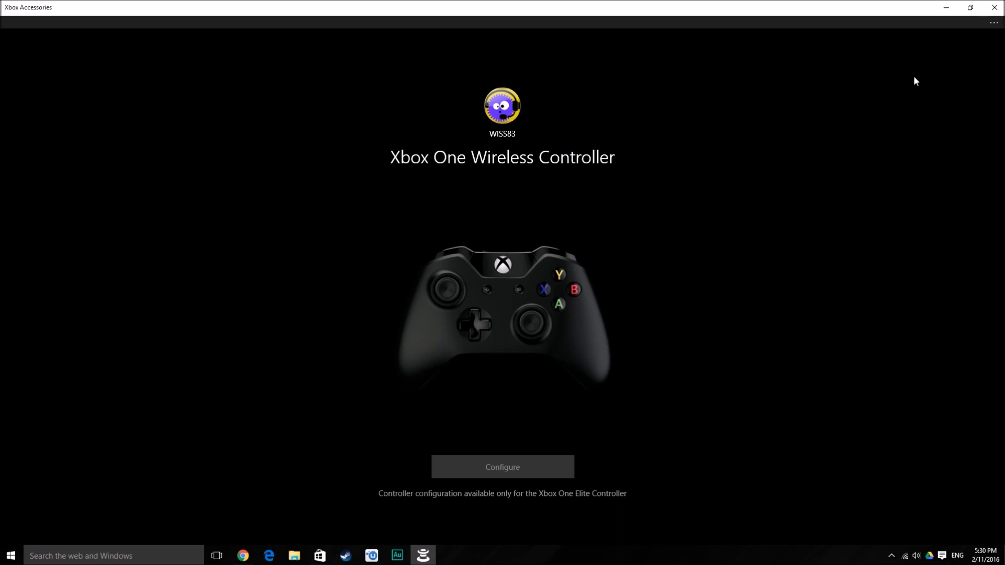
{"action": "mouse_move", "coordinate": [436, 205]}
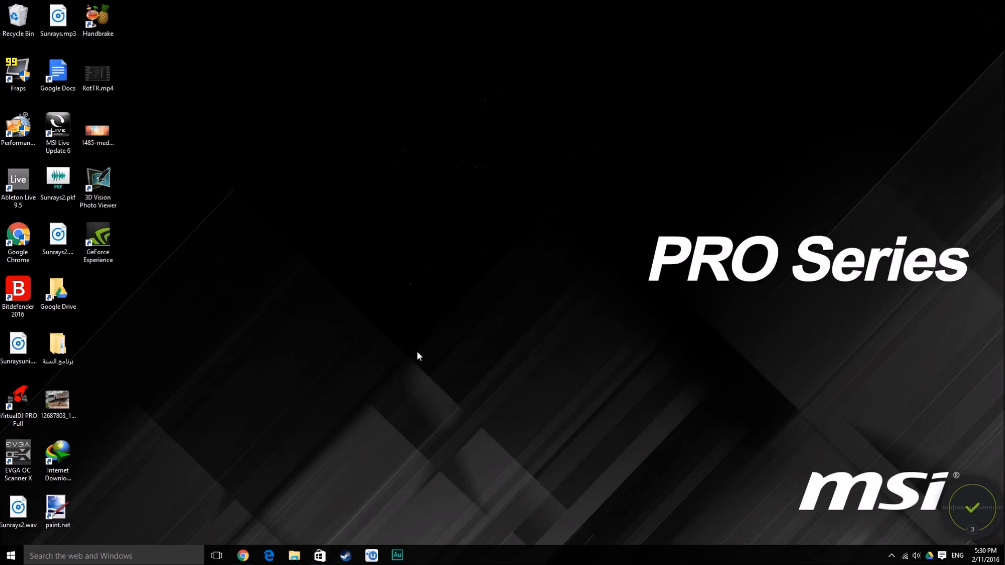
{"action": "mouse_move", "coordinate": [424, 356]}
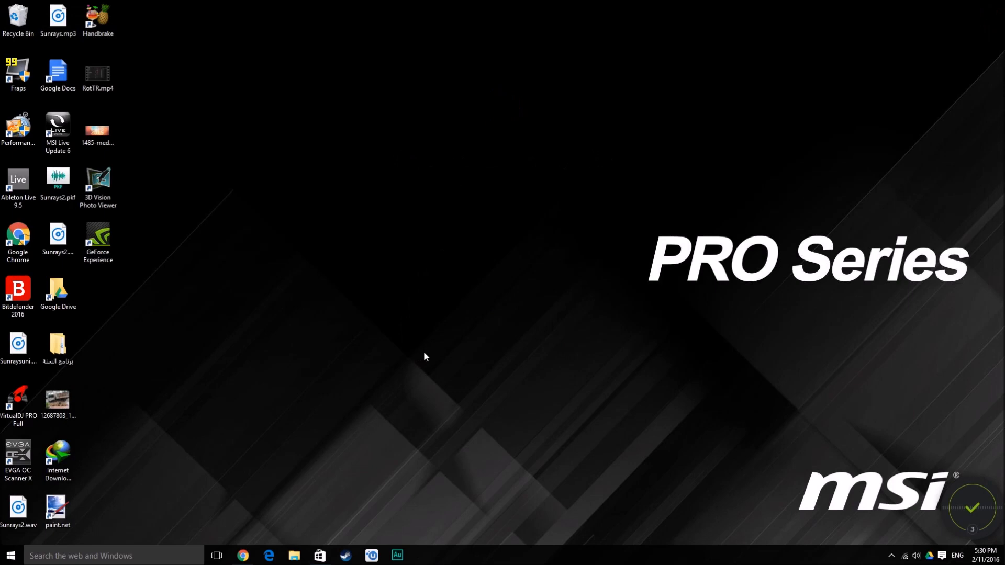
{"action": "mouse_move", "coordinate": [608, 474]}
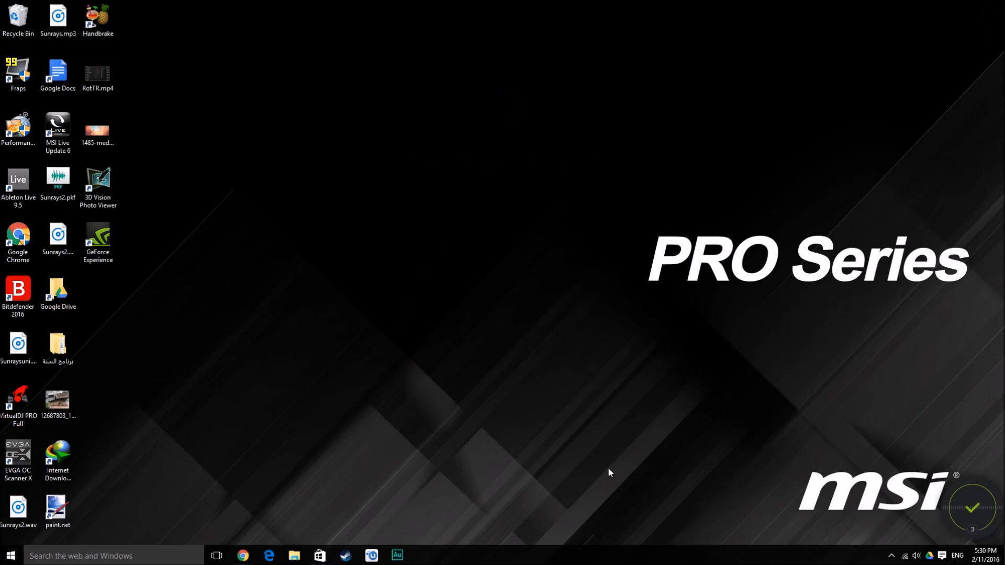
{"action": "mouse_move", "coordinate": [445, 316]}
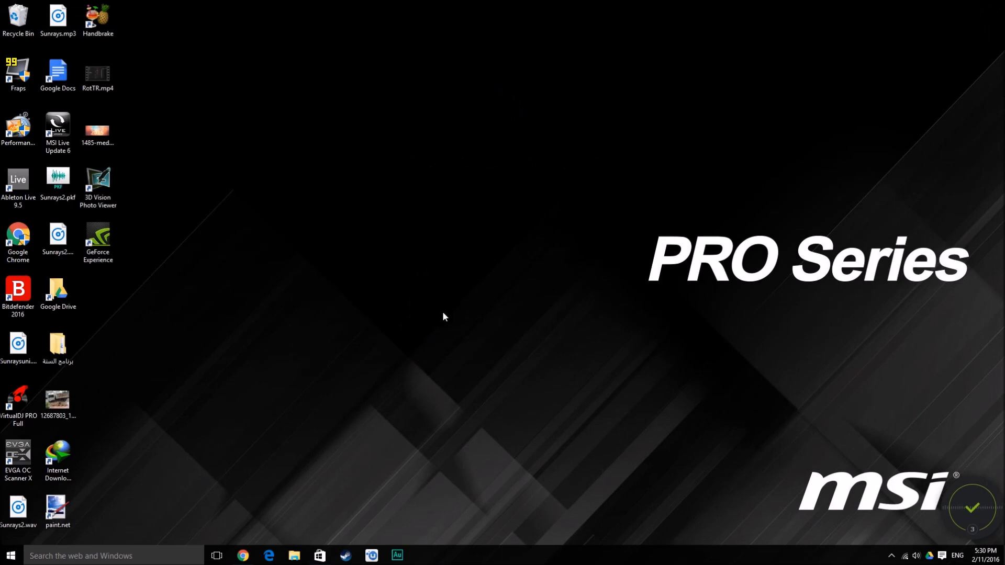